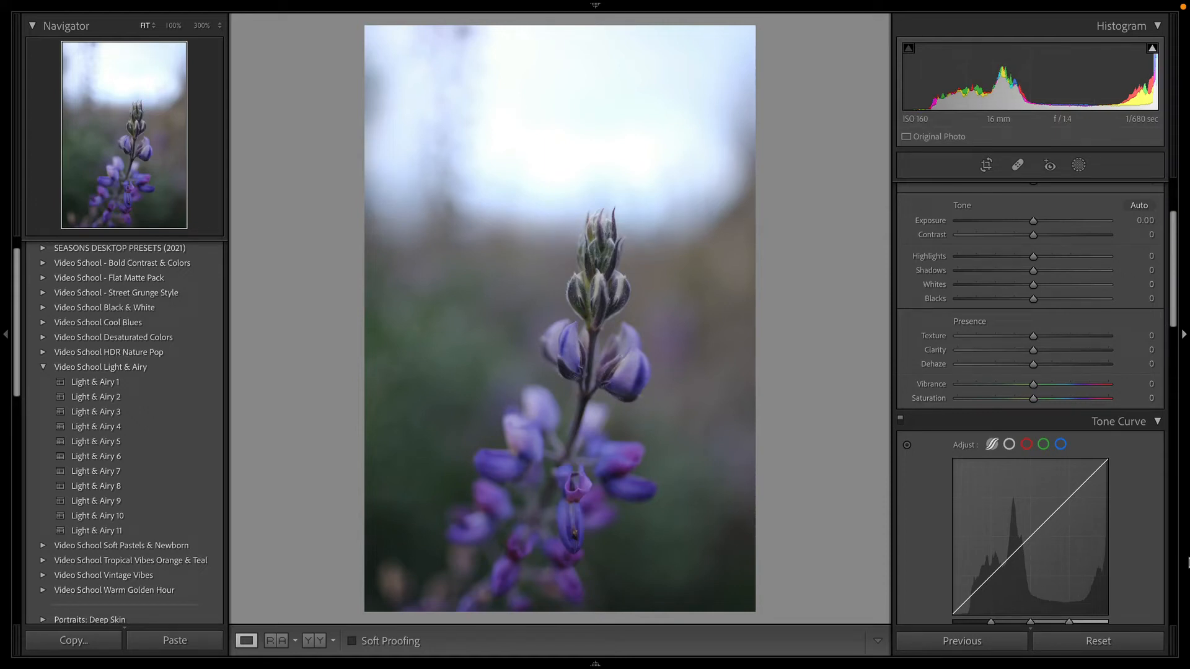
mouse_move(899, 557)
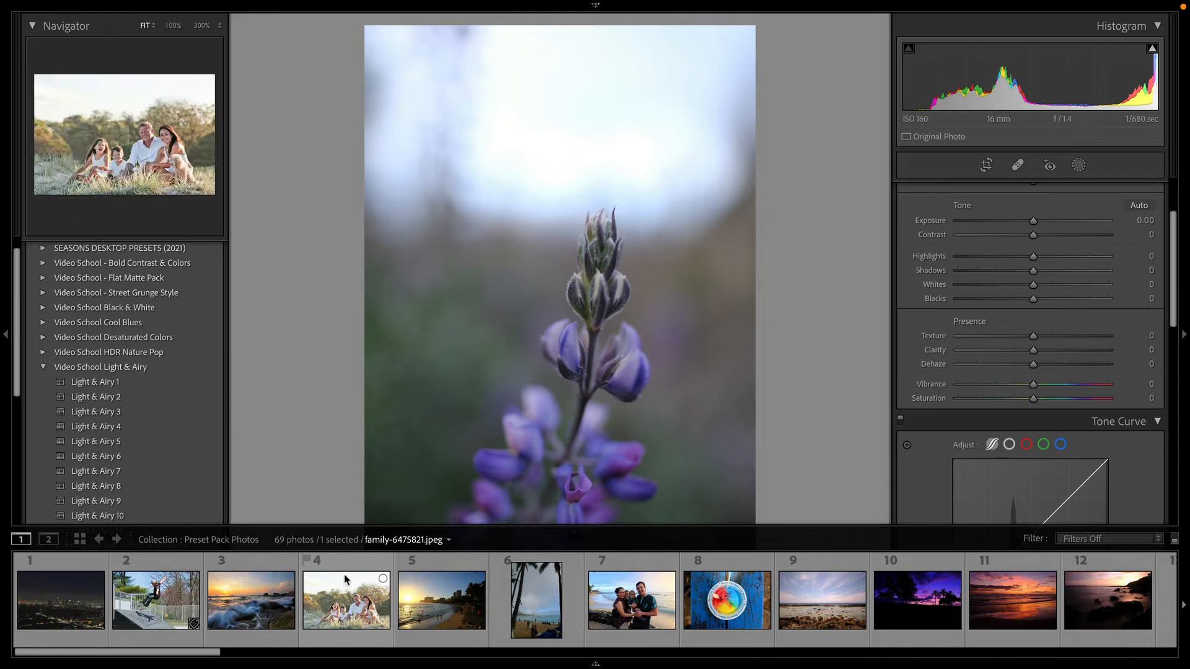
Step: Open the family portrait in Develop and preview Light & Airy presets on it
click(346, 600)
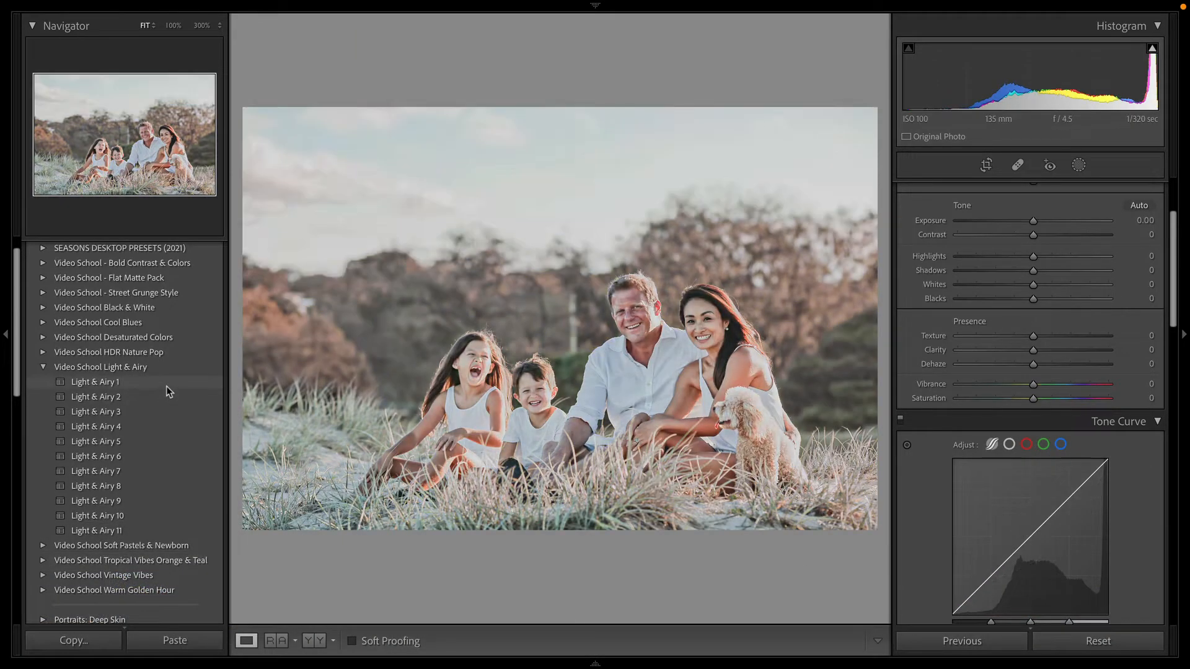
click(96, 381)
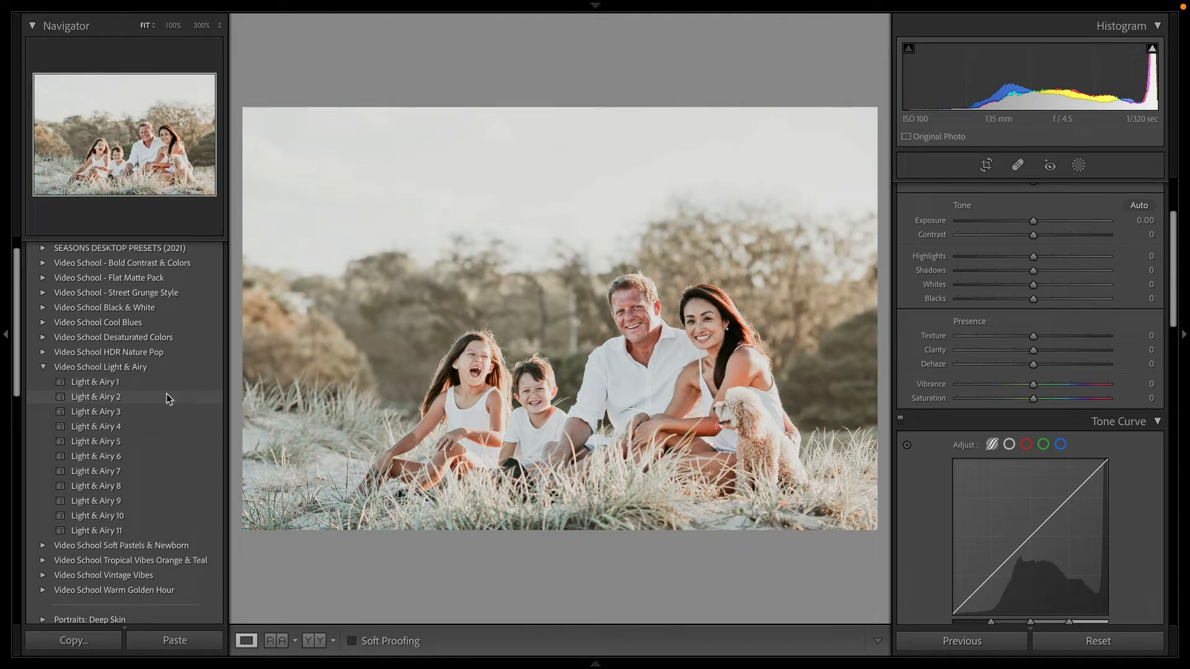
mouse_move(167, 399)
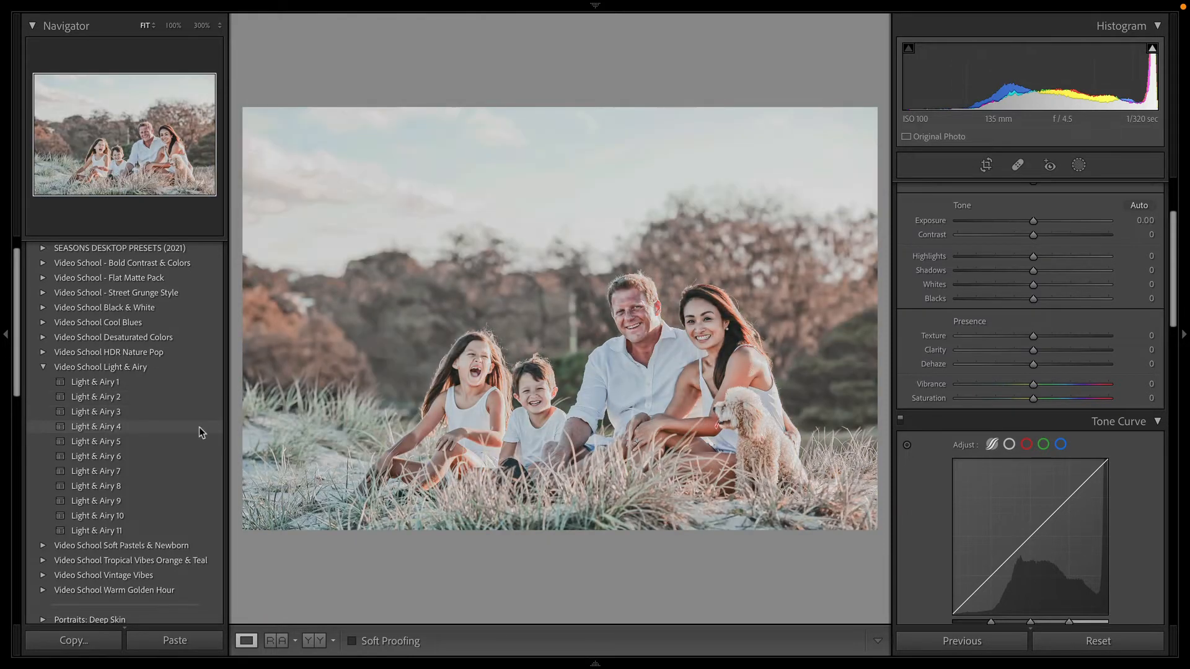
click(95, 441)
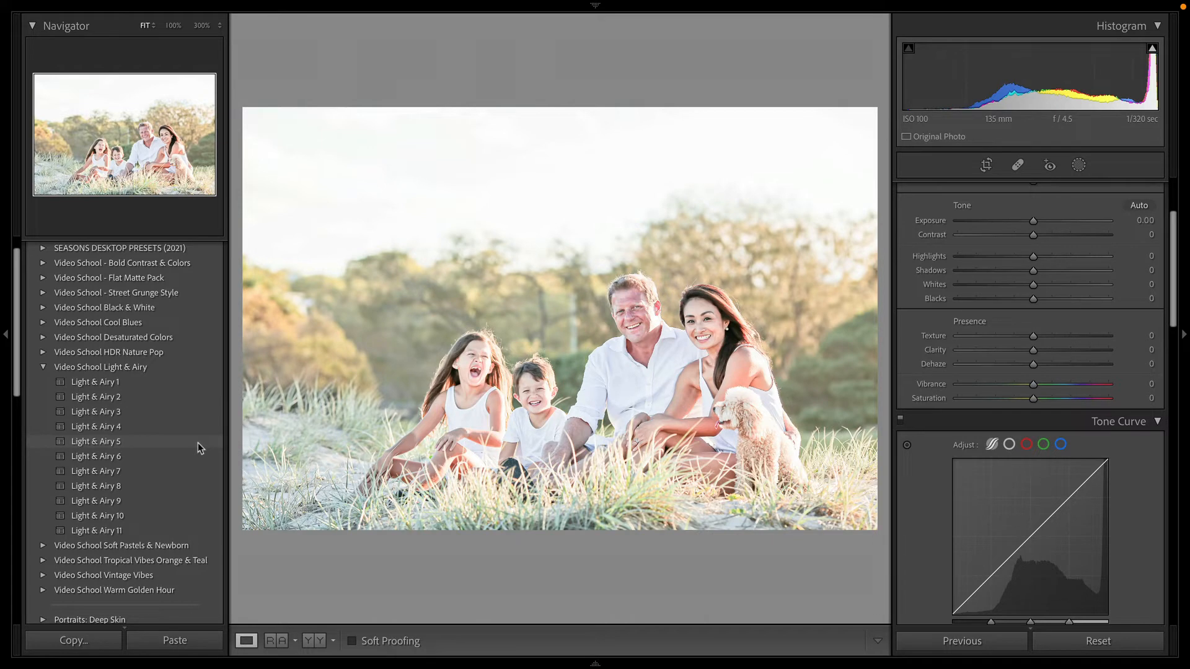
Step: Apply Light & Airy 5 to the family portrait and set Exposure to -0.70
click(95, 440)
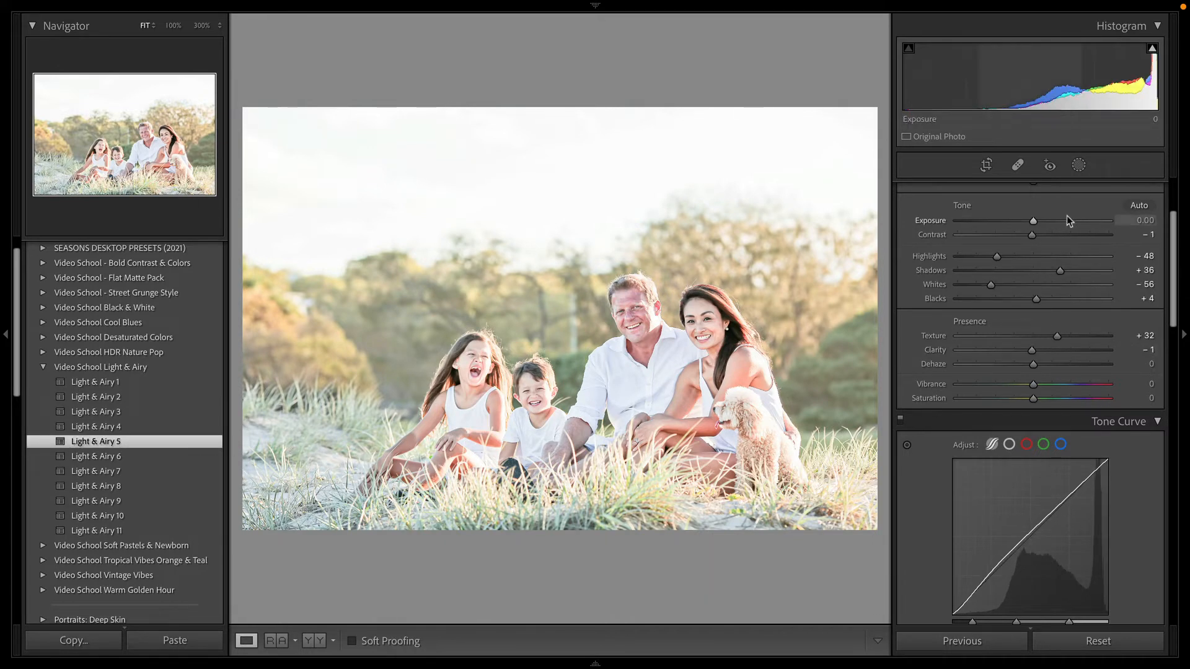
drag(1053, 220, 1020, 220)
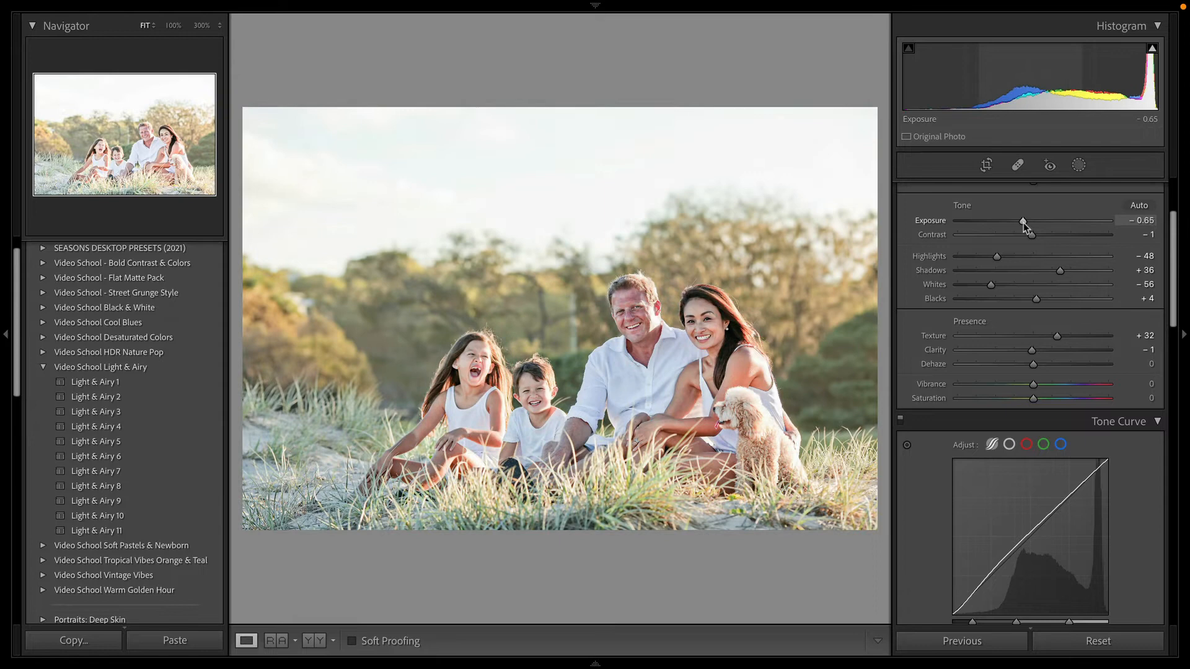
drag(1024, 223, 1020, 224)
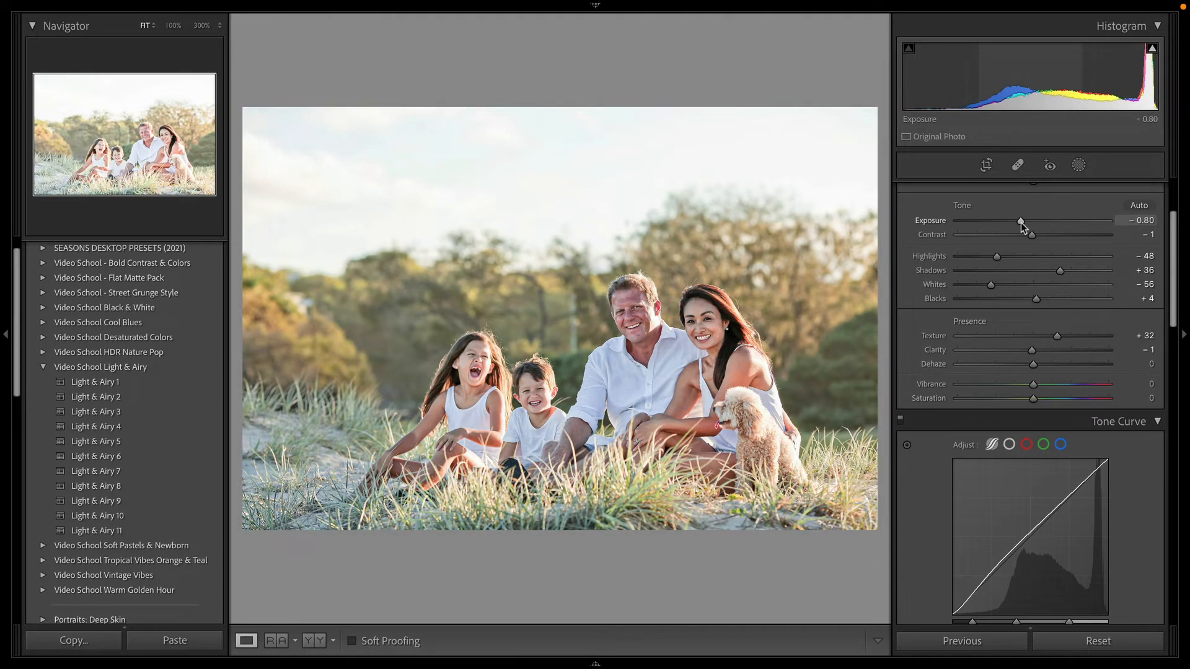
drag(1021, 219, 1041, 220)
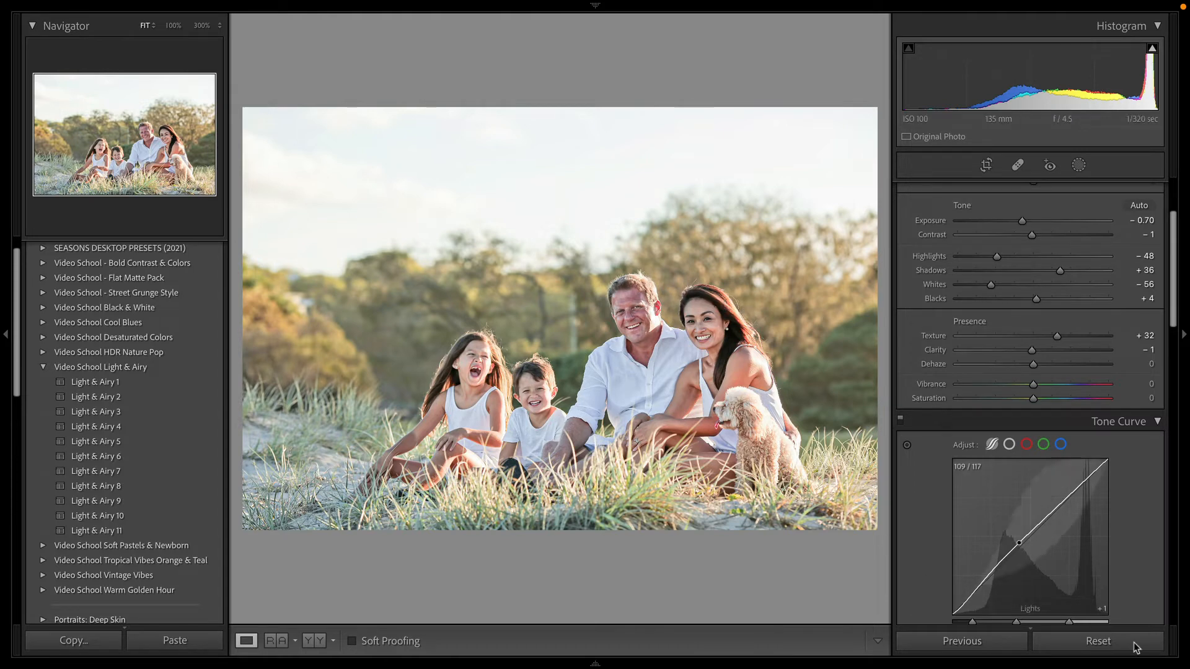
Step: Select the newborn baby photo with the bow in the Filmstrip
click(1096, 640)
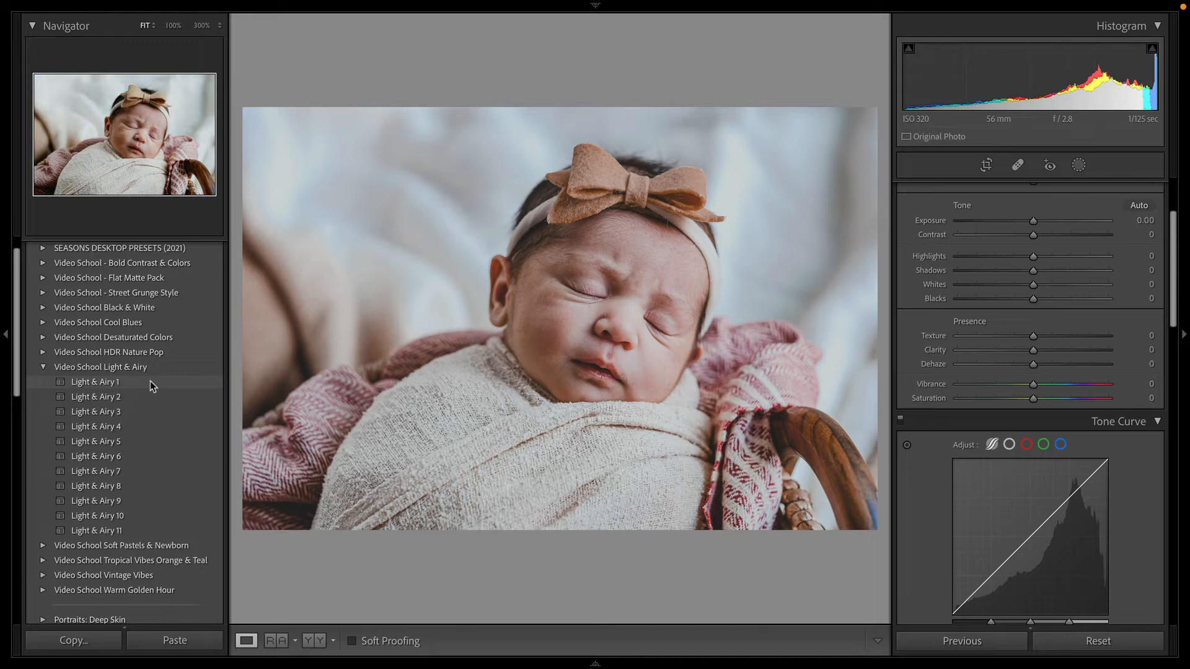
Step: Preview a couple of Light & Airy presets on the newborn photo
click(96, 396)
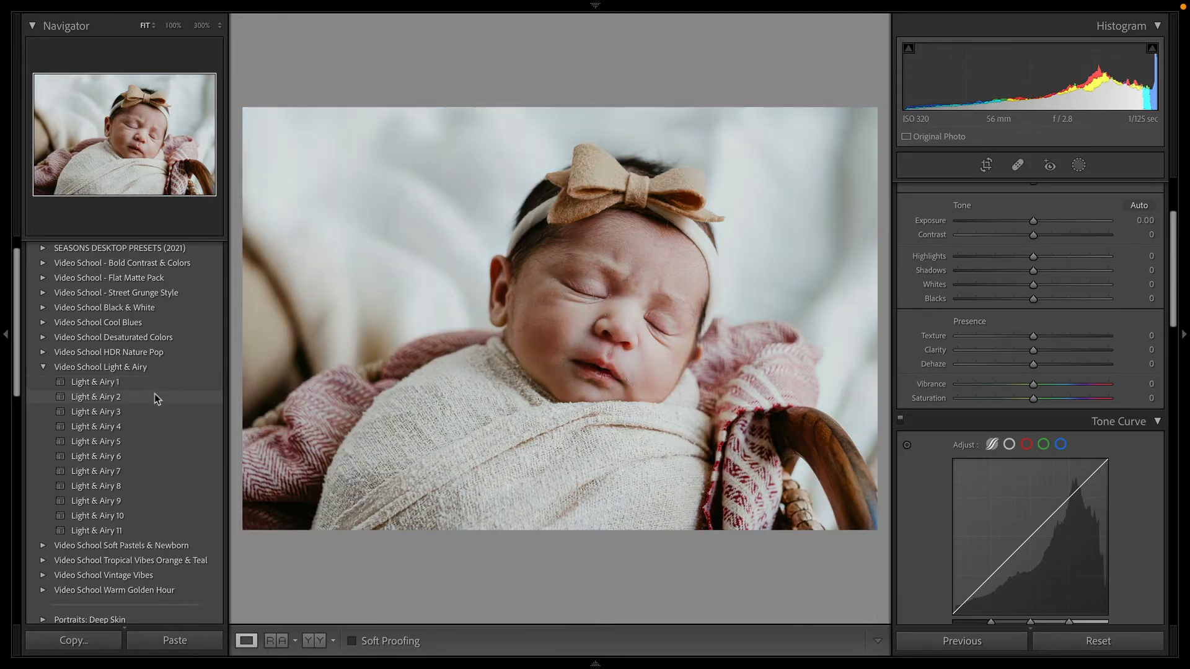
click(95, 411)
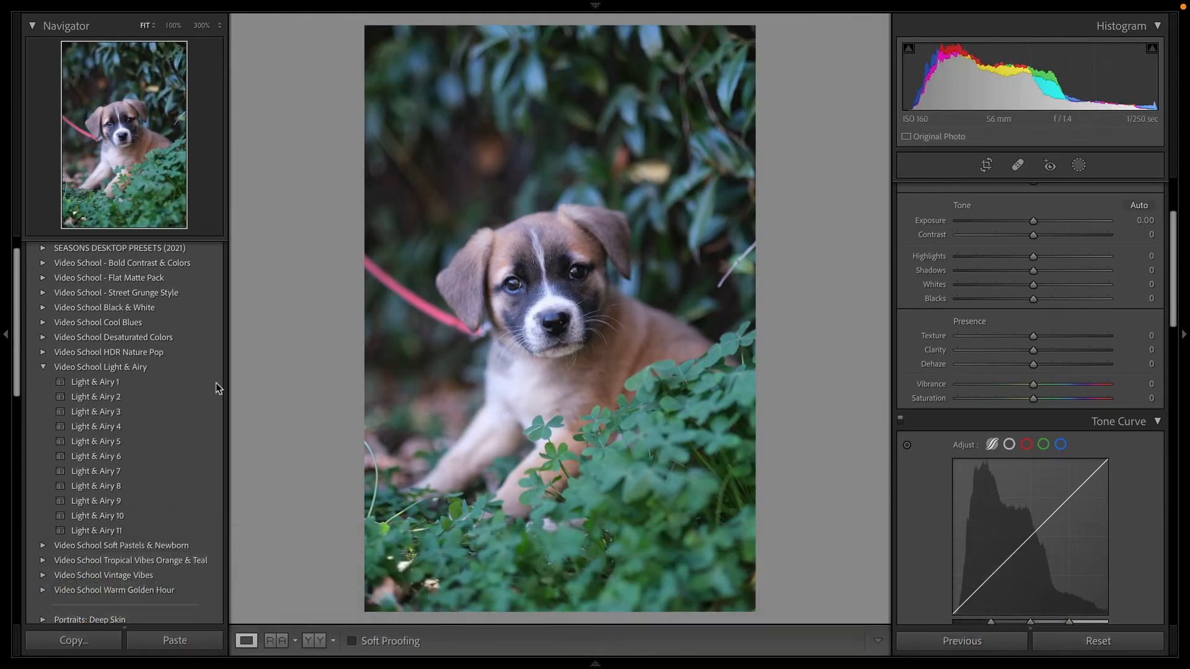
click(96, 396)
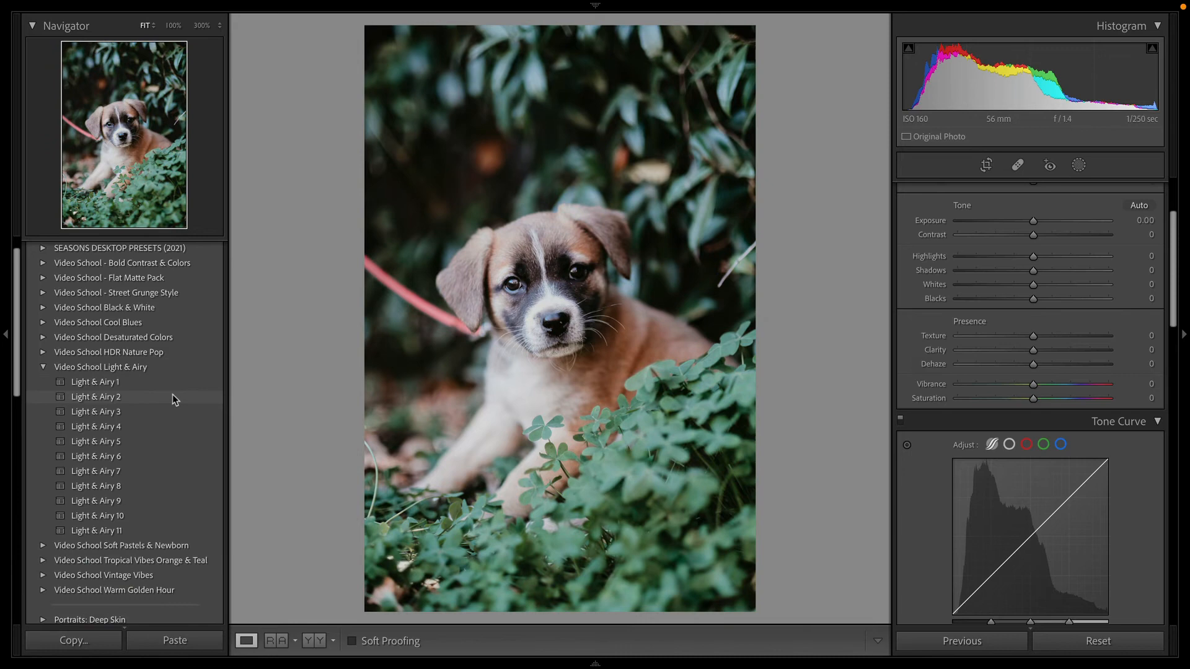
mouse_move(137, 404)
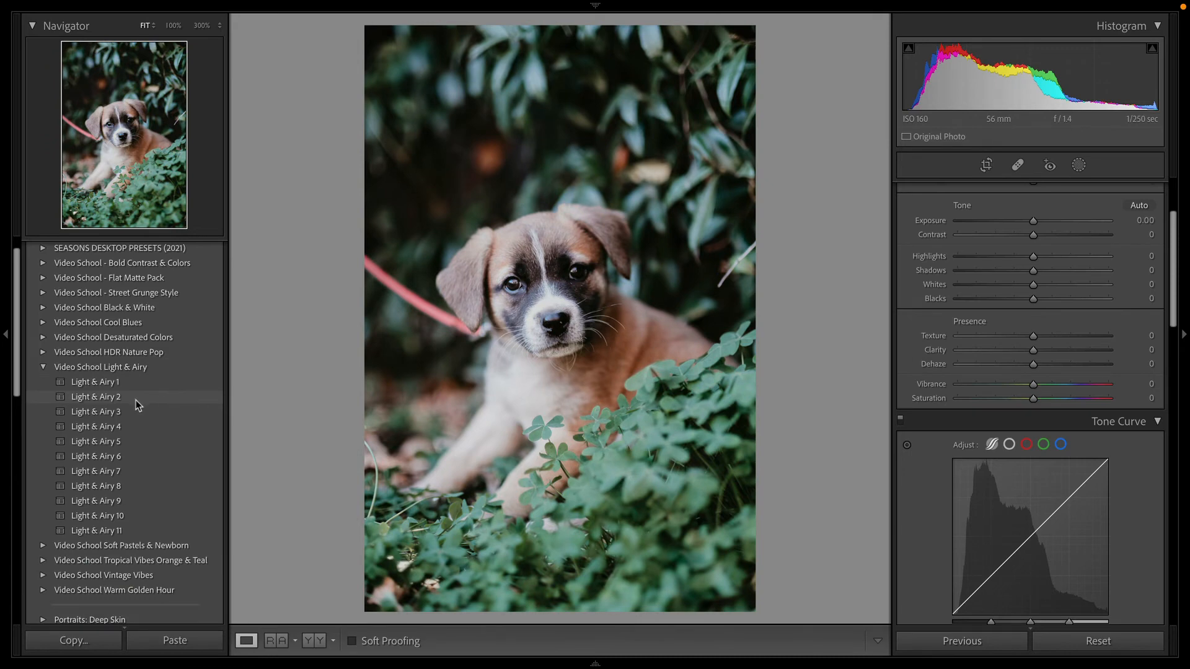
click(95, 411)
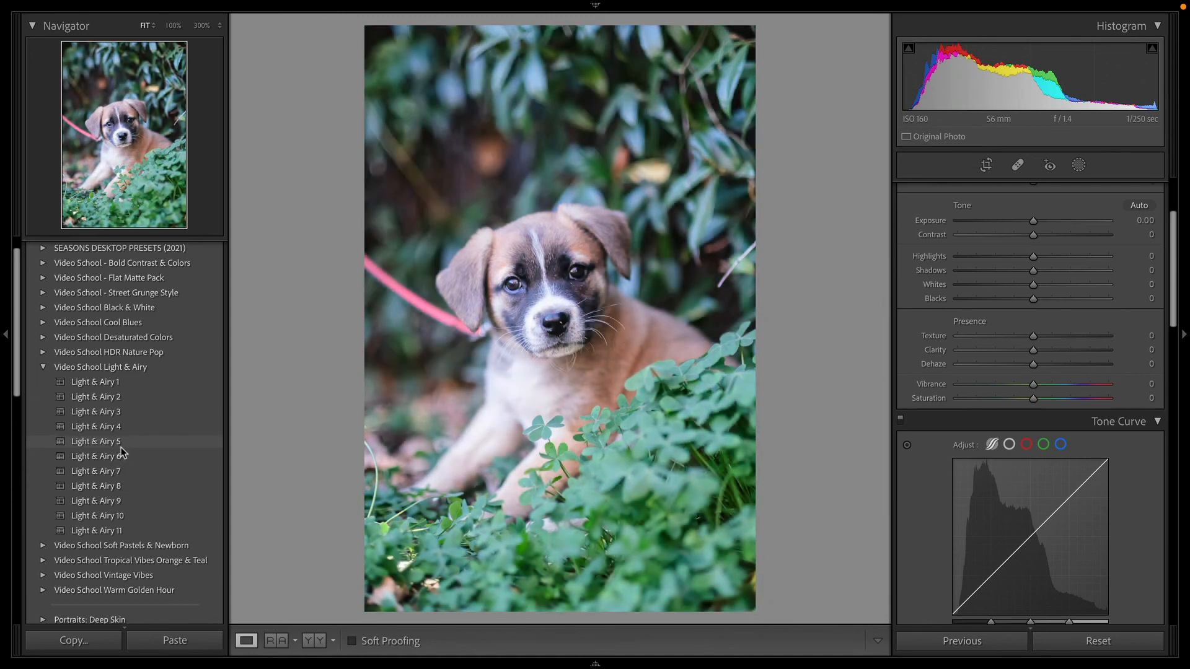
click(96, 412)
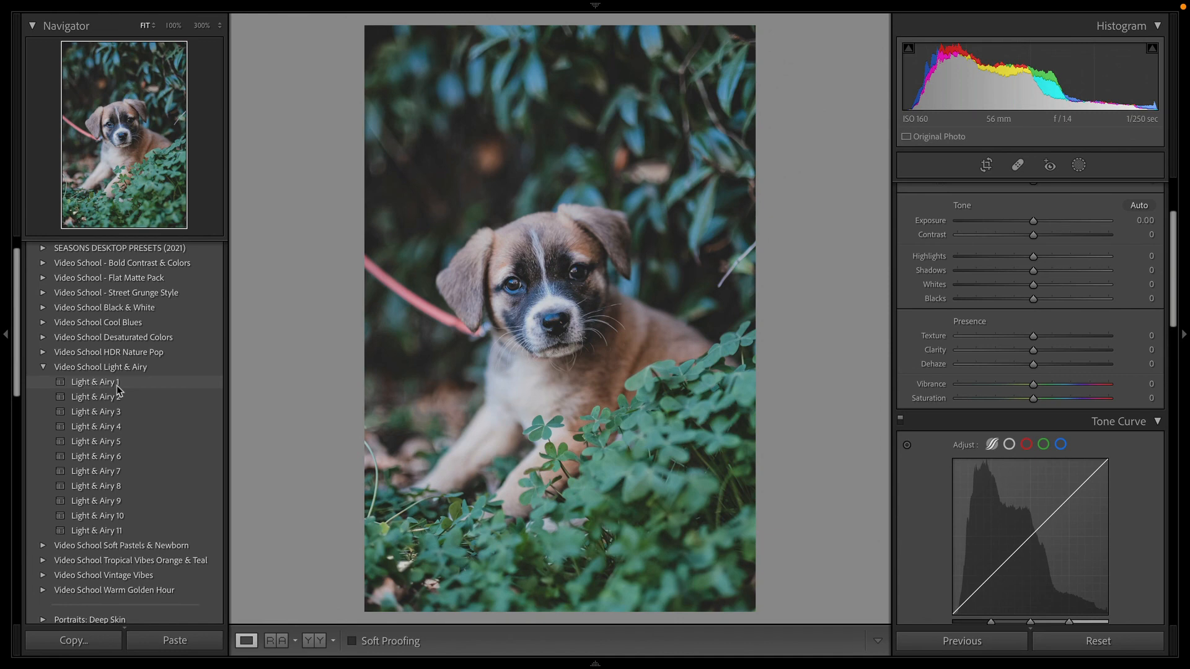
click(95, 382)
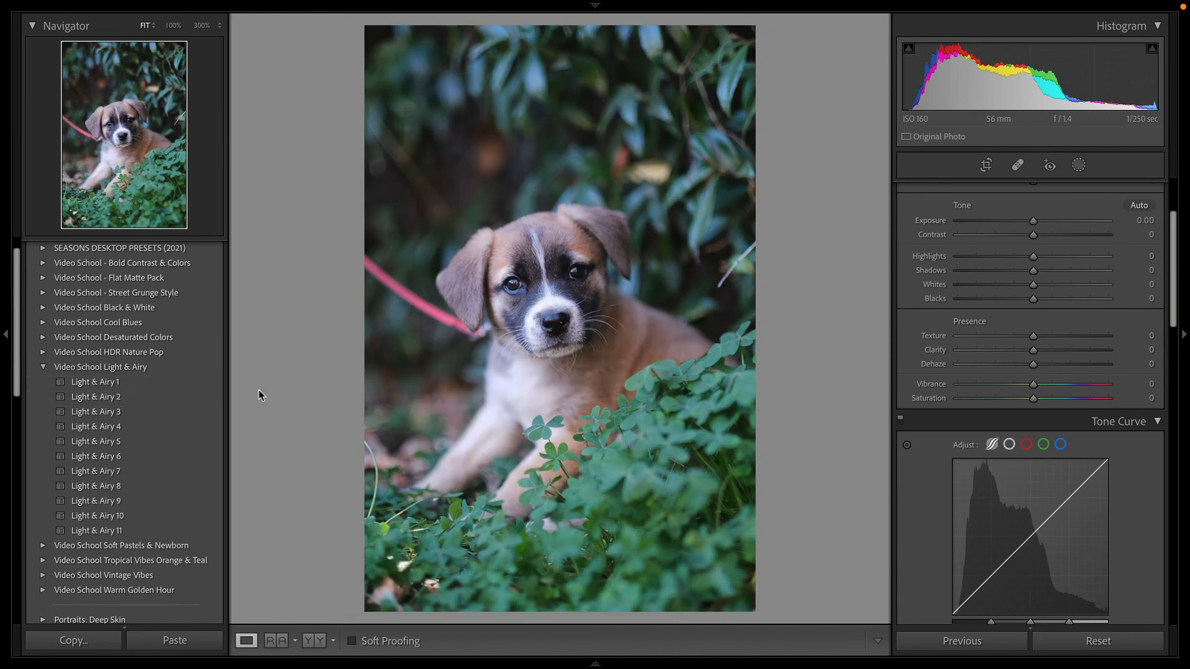